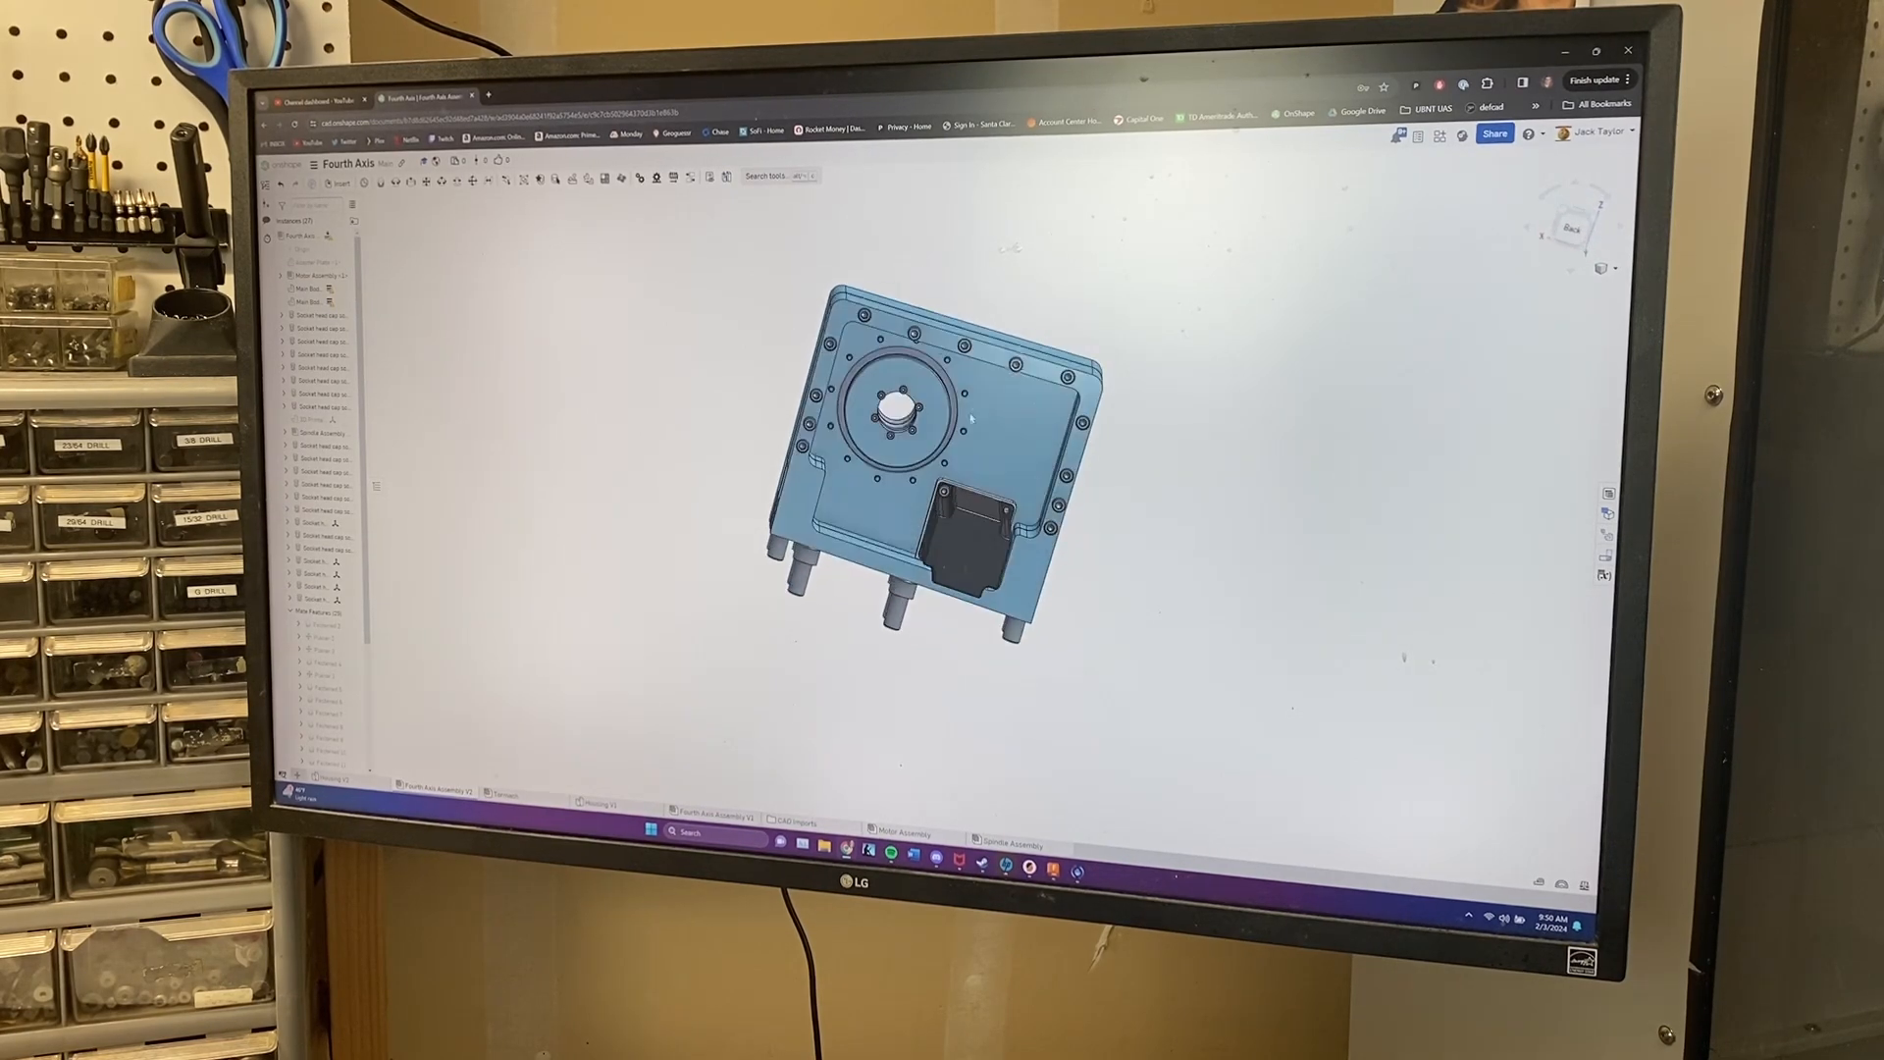
- Orbit the Fourth Axis assembly to a side view with the motor on top
drag(961, 421, 949, 504)
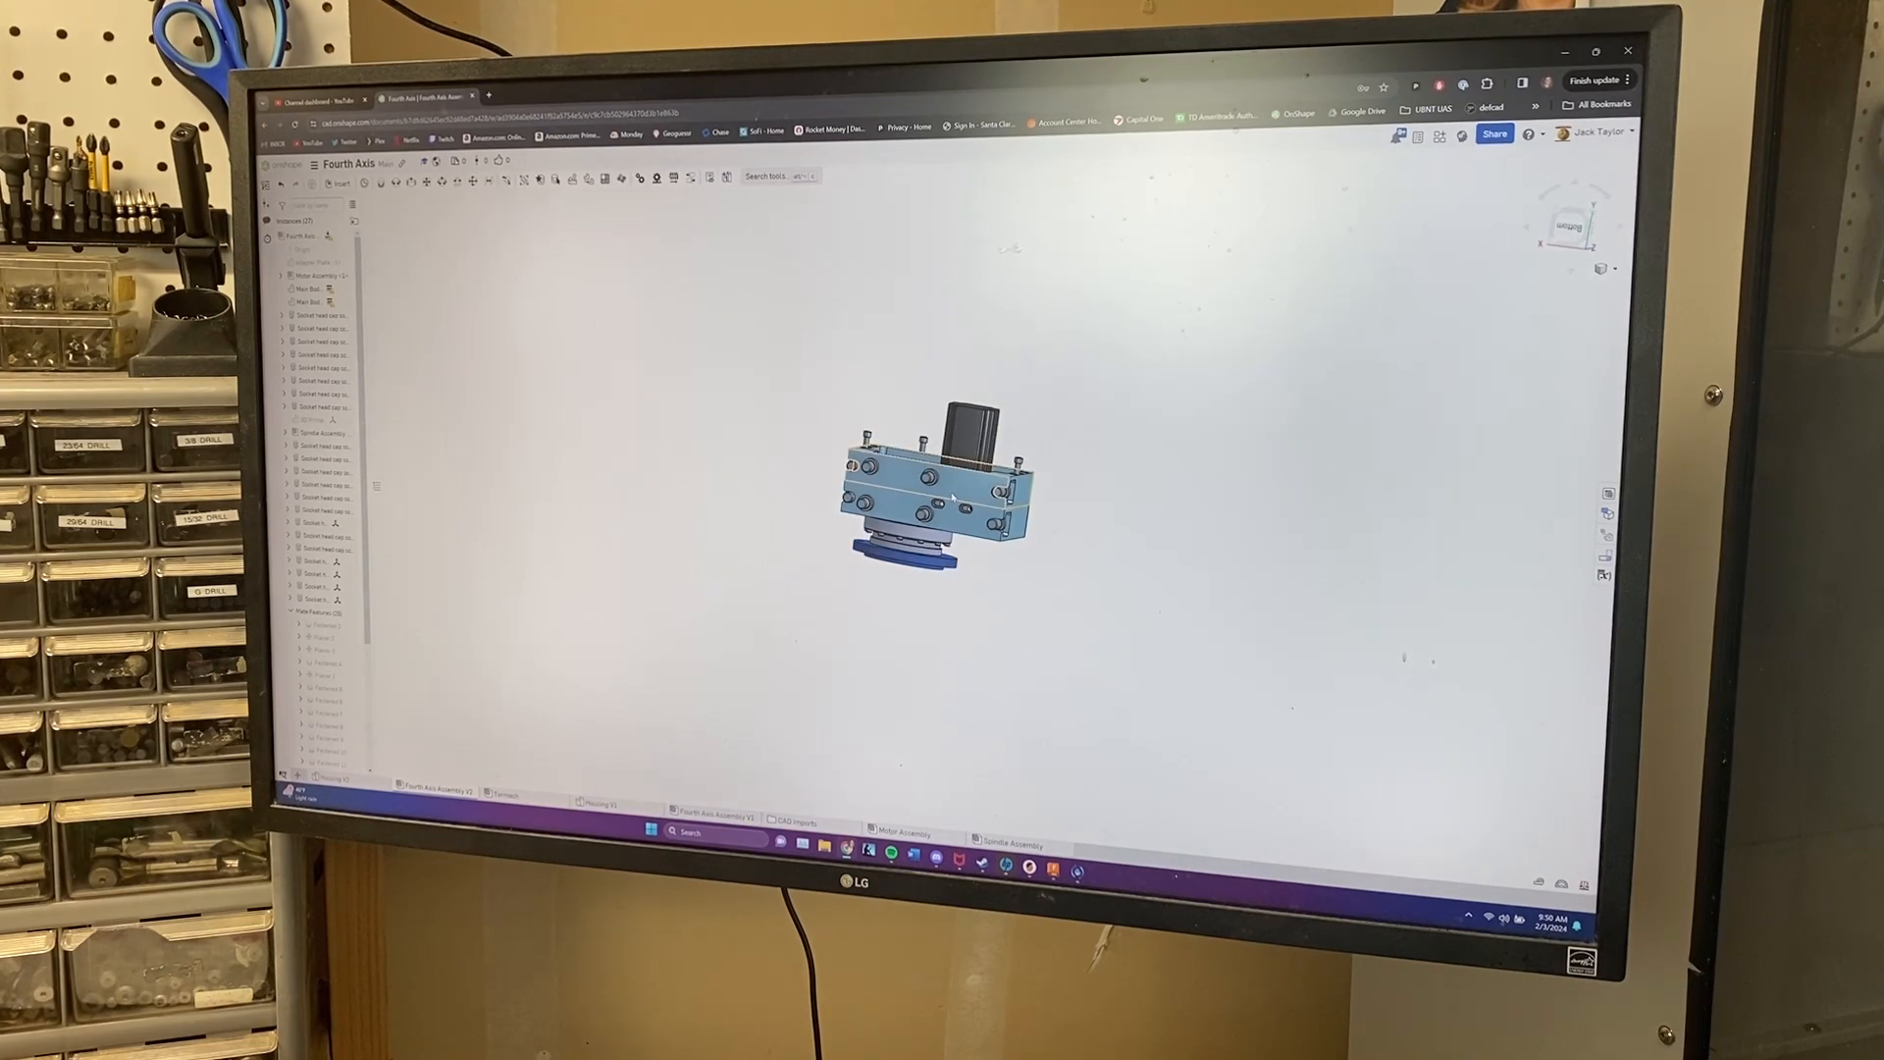